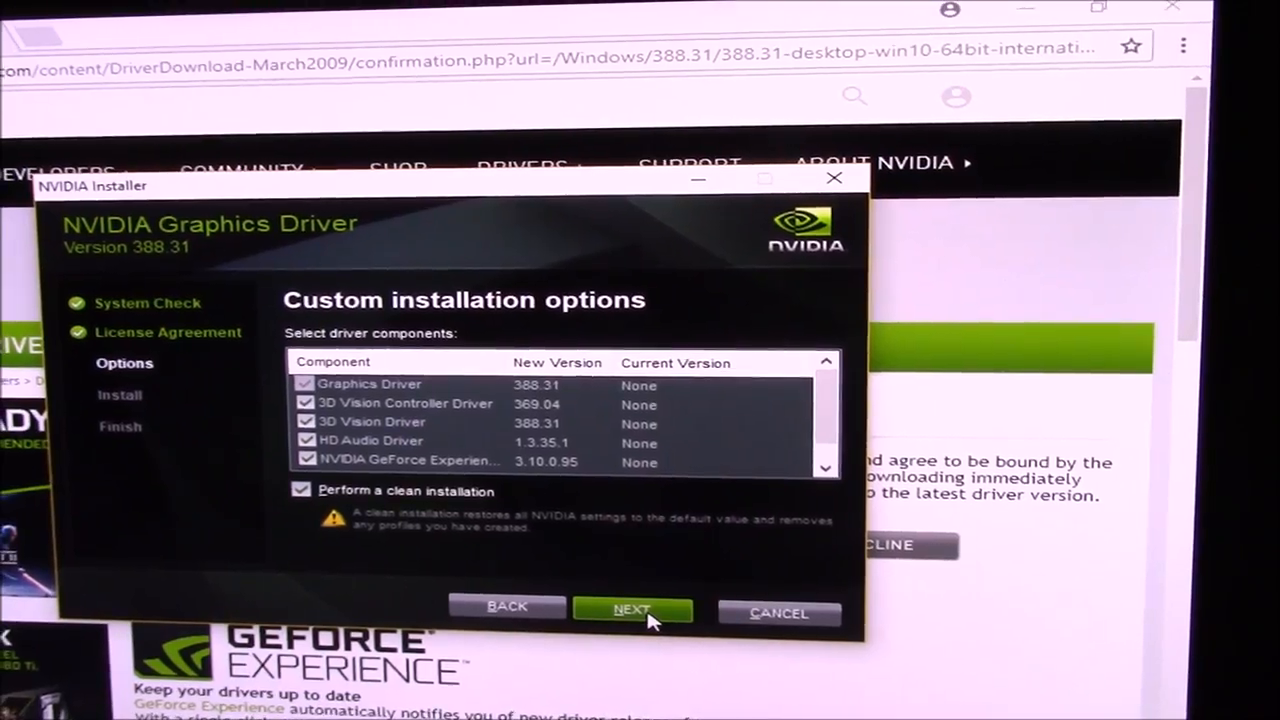
Launch the clean installation of graphics driver 388.31 with all components selected.
click(632, 610)
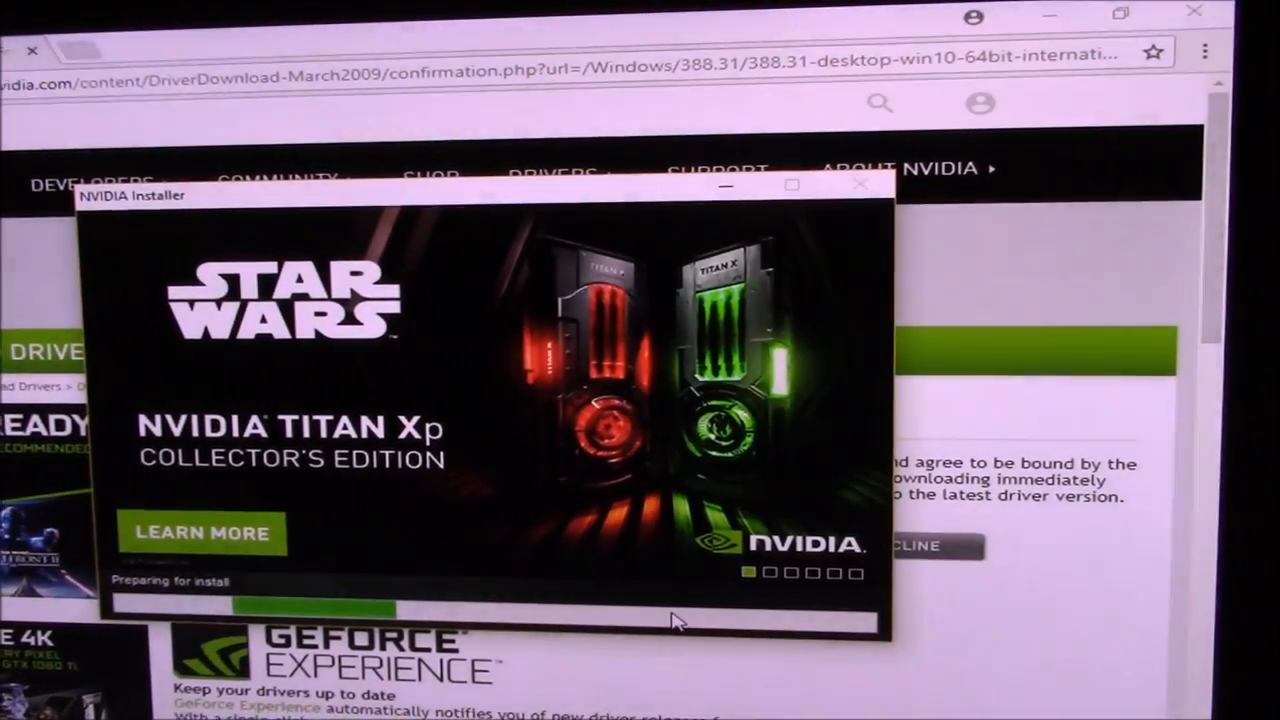